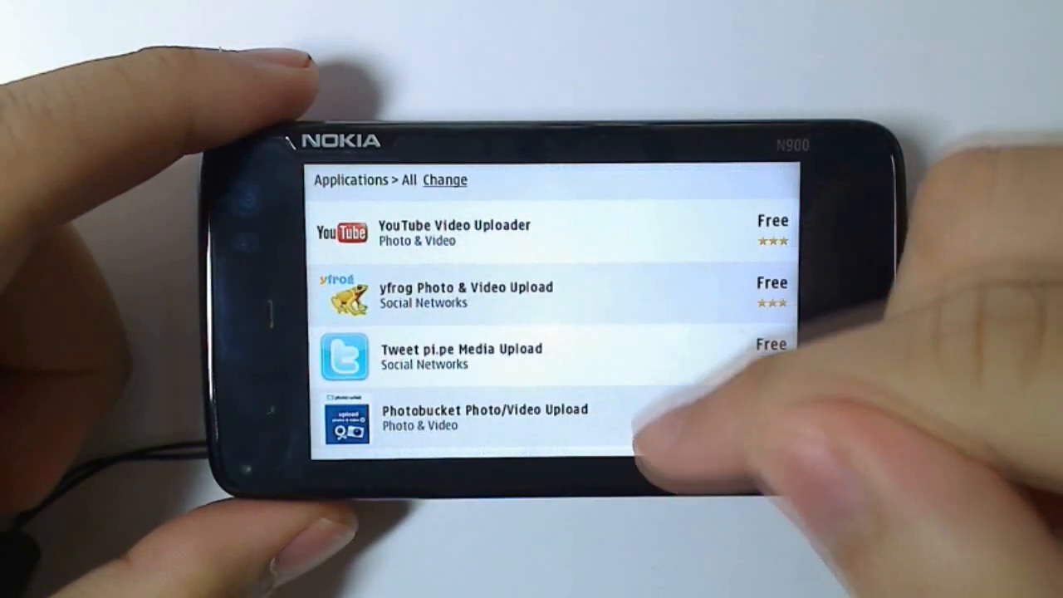
# Scroll down the Ovi Store list of photo and video upload apps.
pyautogui.scroll(-3)
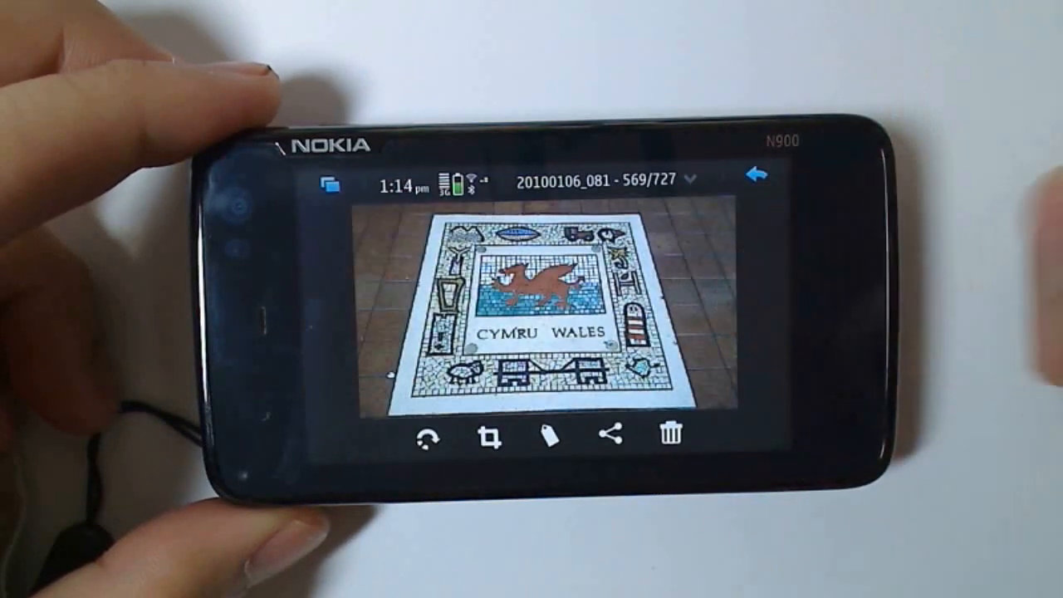
# Start sharing the Cymru Wales photo via an online service and reach the accounts list.
pyautogui.click(615, 439)
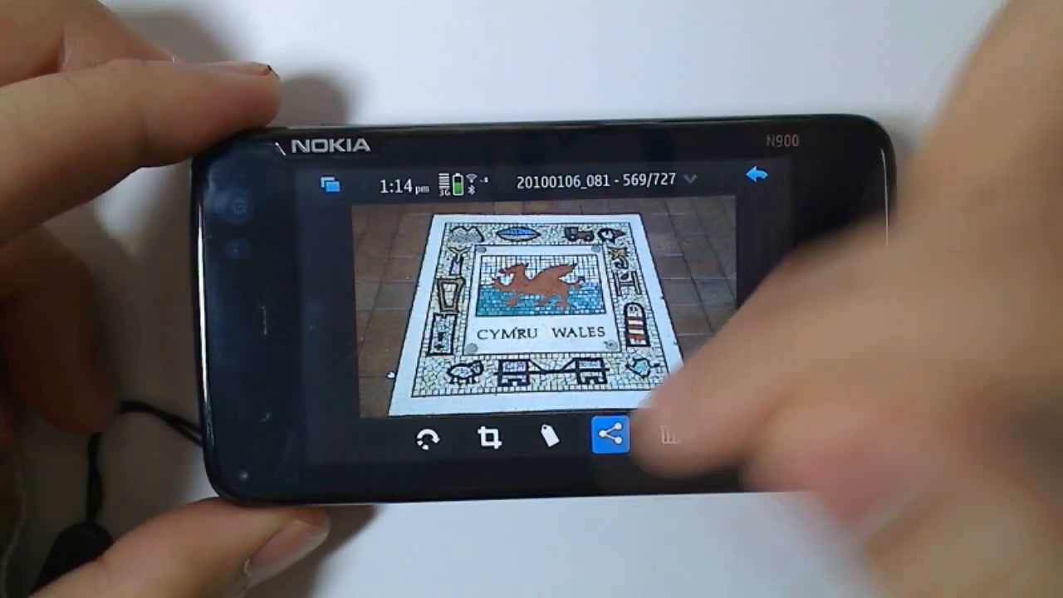
pyautogui.click(618, 438)
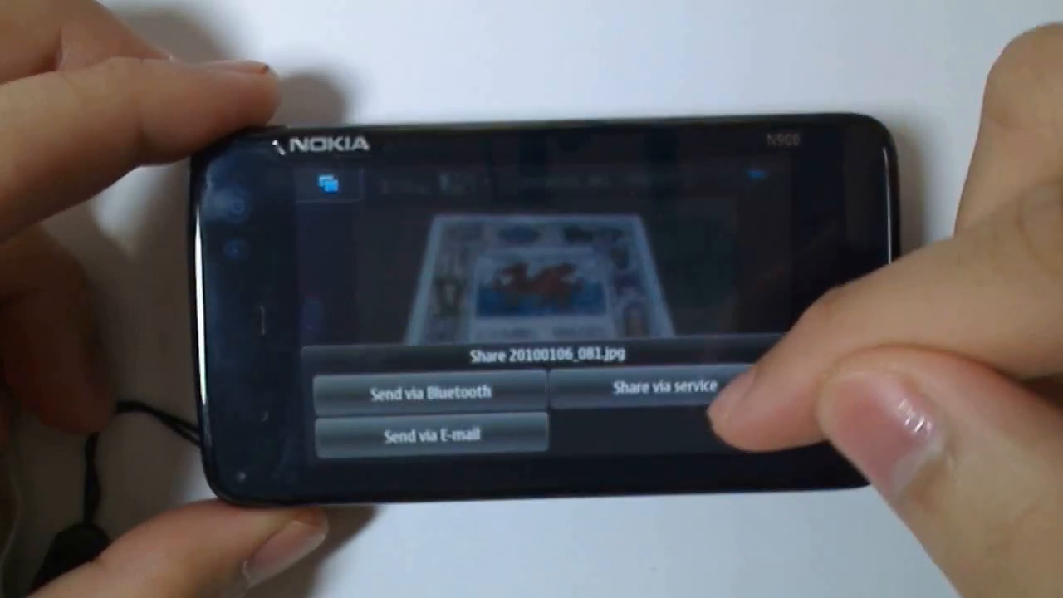
pyautogui.click(654, 386)
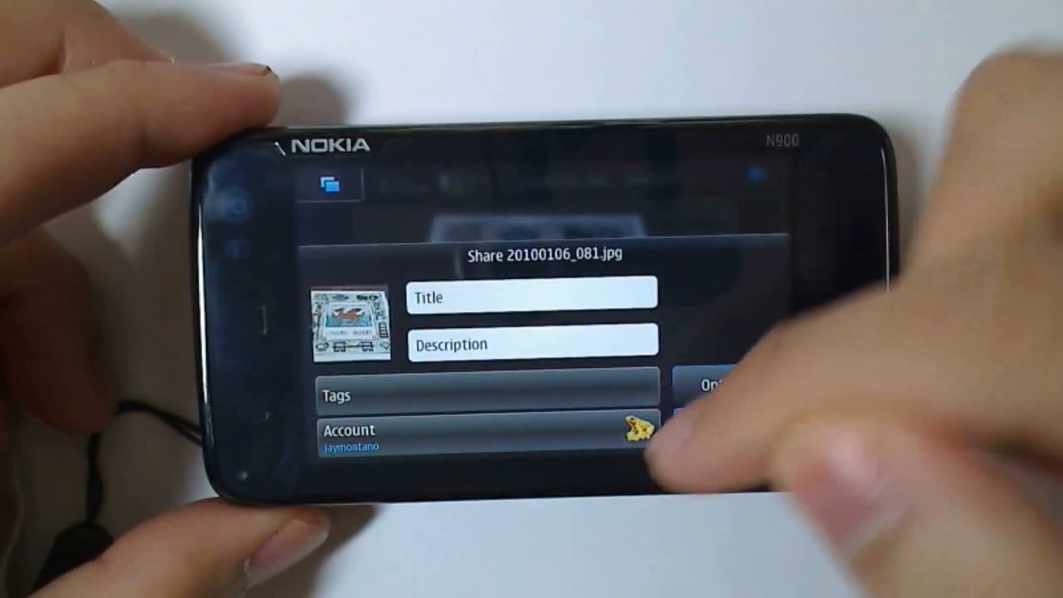
pyautogui.click(482, 439)
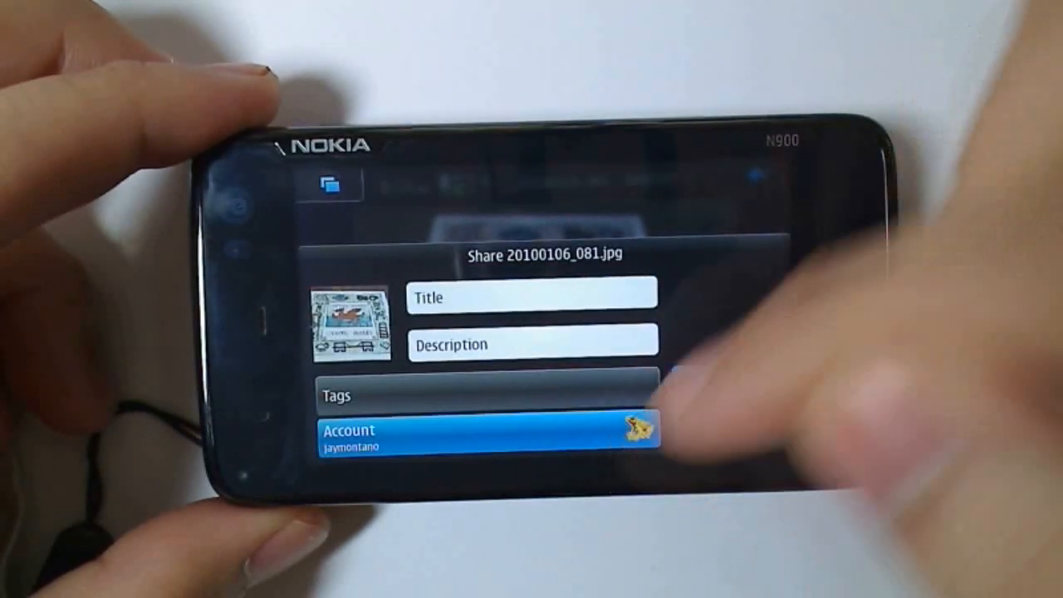
pyautogui.click(482, 435)
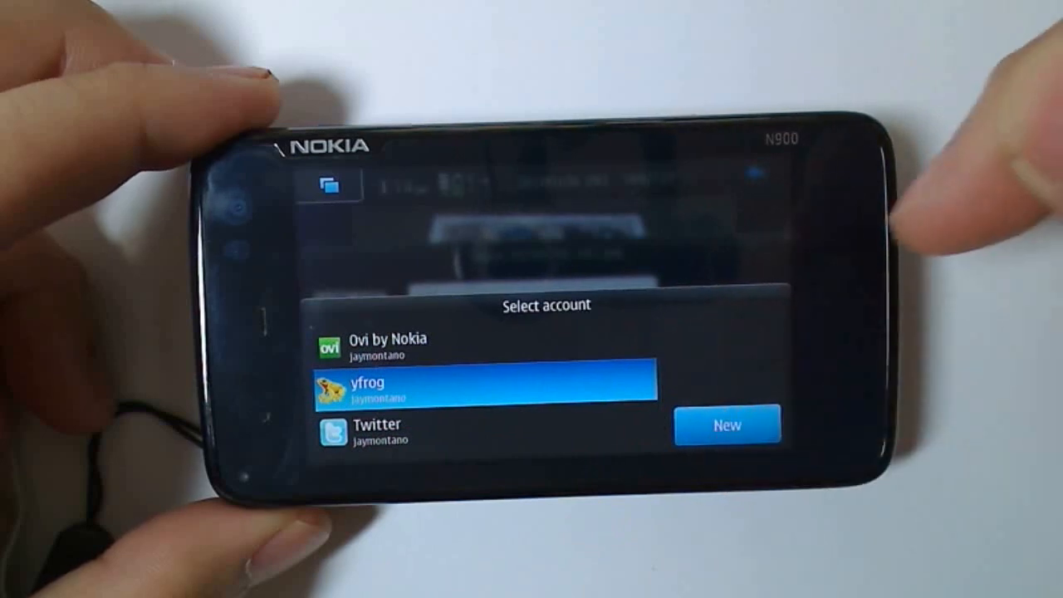
# Add a new yfrog sharing account using an existing account.
pyautogui.click(726, 426)
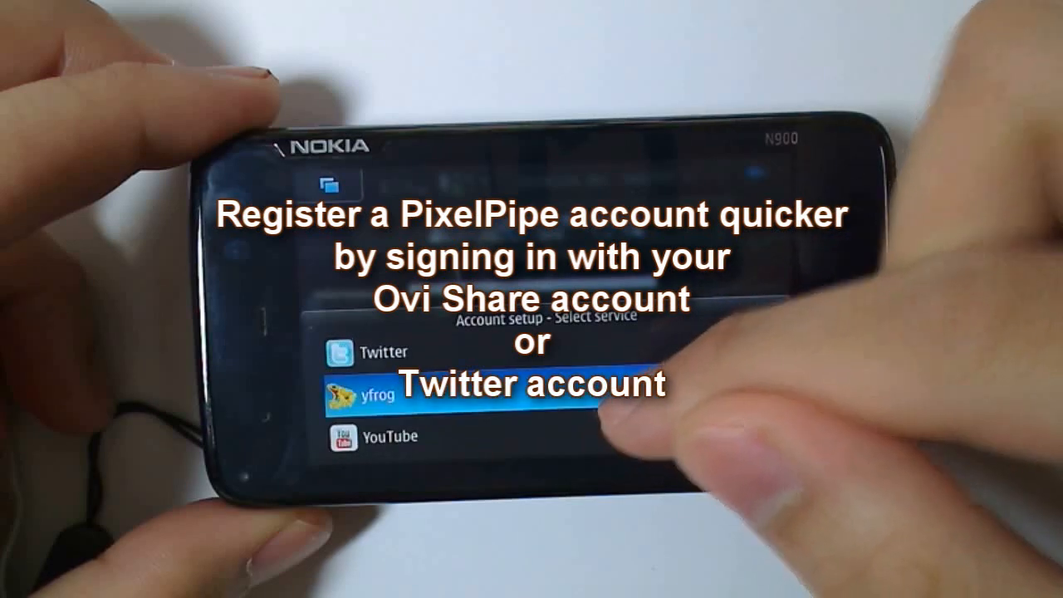
pyautogui.click(386, 392)
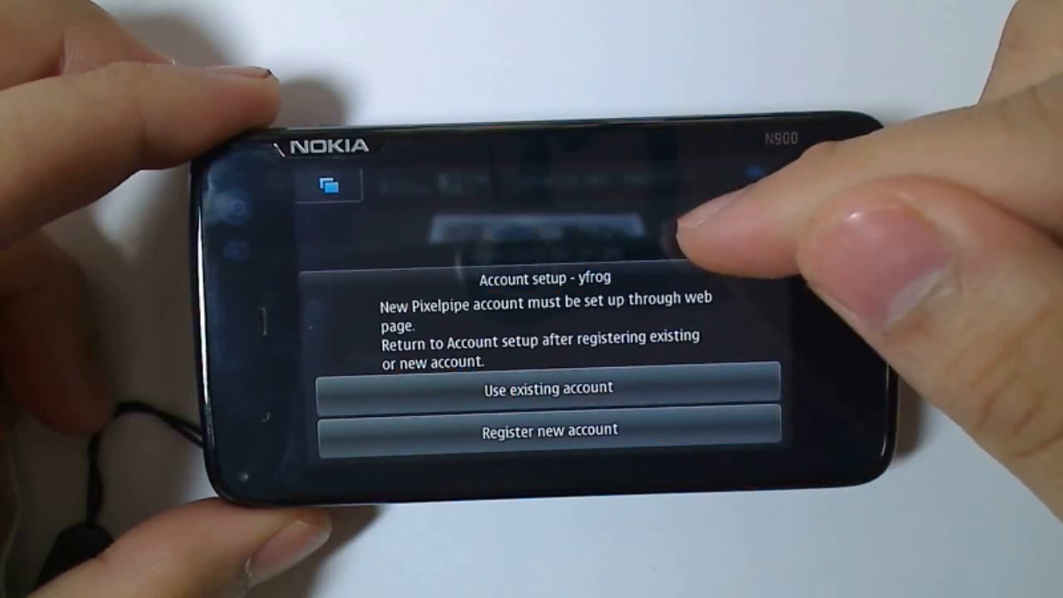
pyautogui.click(545, 389)
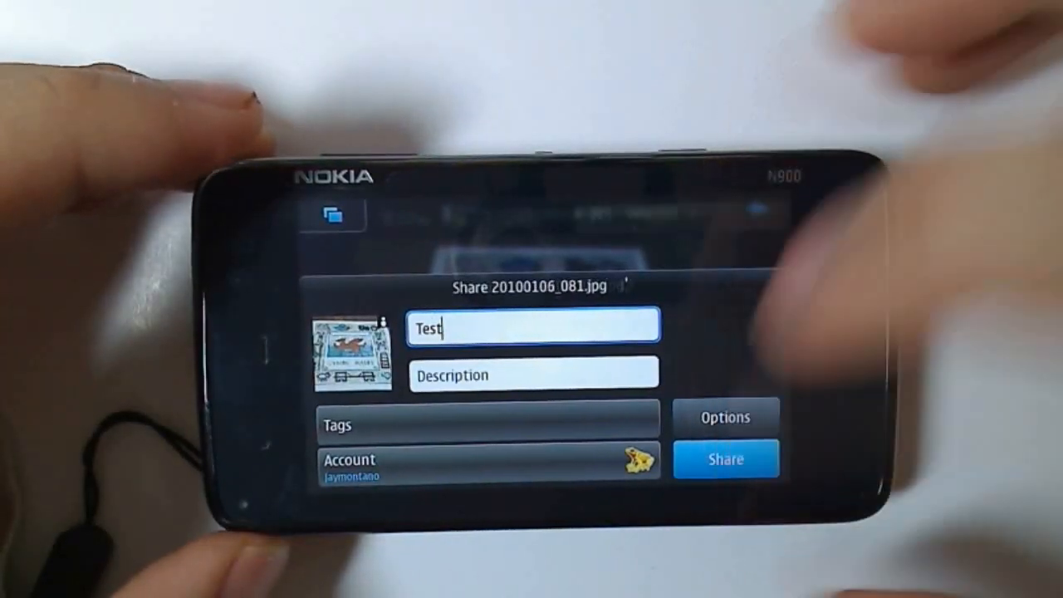
# Send the Cymru Wales photo titled Test to yfrog.
pyautogui.click(724, 458)
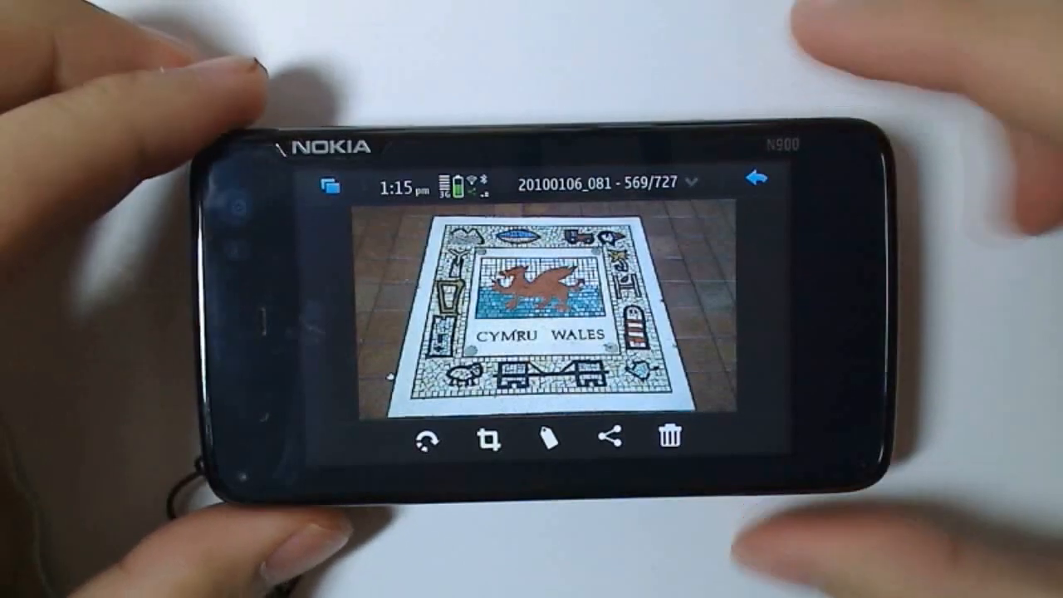
# Bring up the share-via-service choice for the Cymru Wales photo again.
pyautogui.click(611, 438)
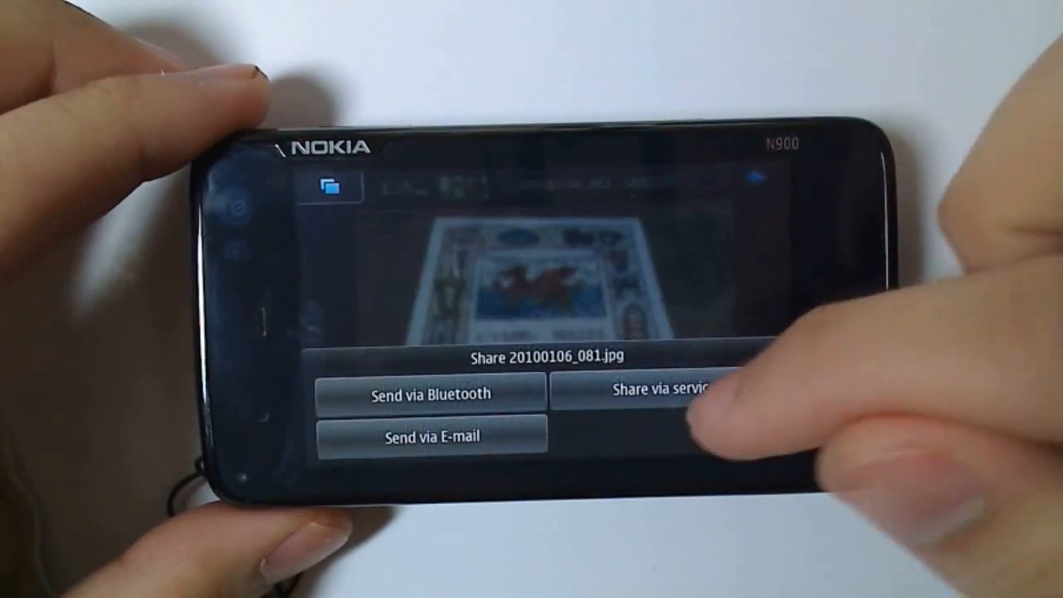
pyautogui.click(665, 391)
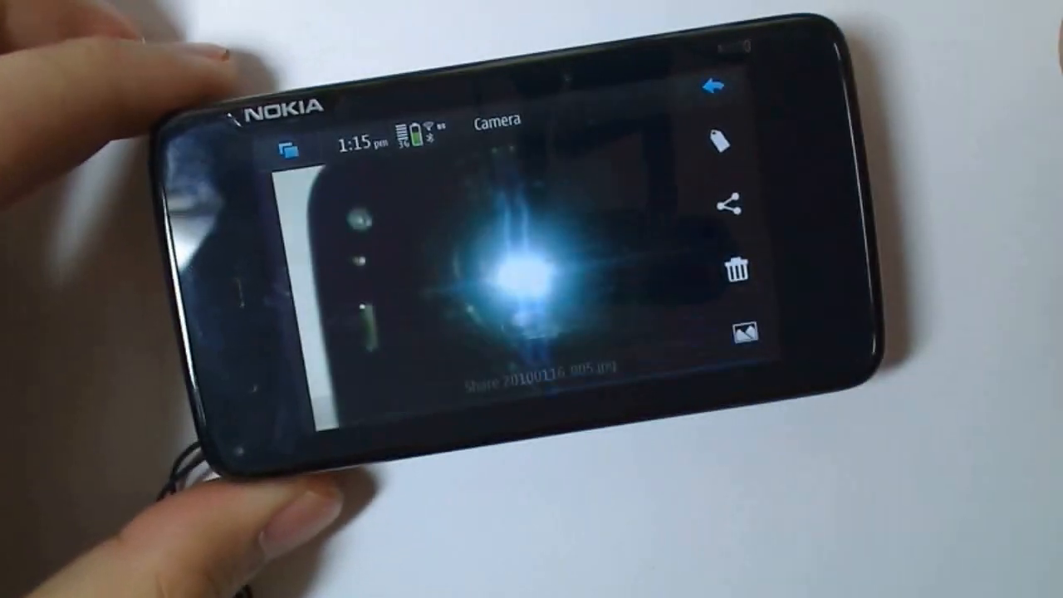
# Start sharing the newly taken photo from the Camera review screen.
pyautogui.click(731, 209)
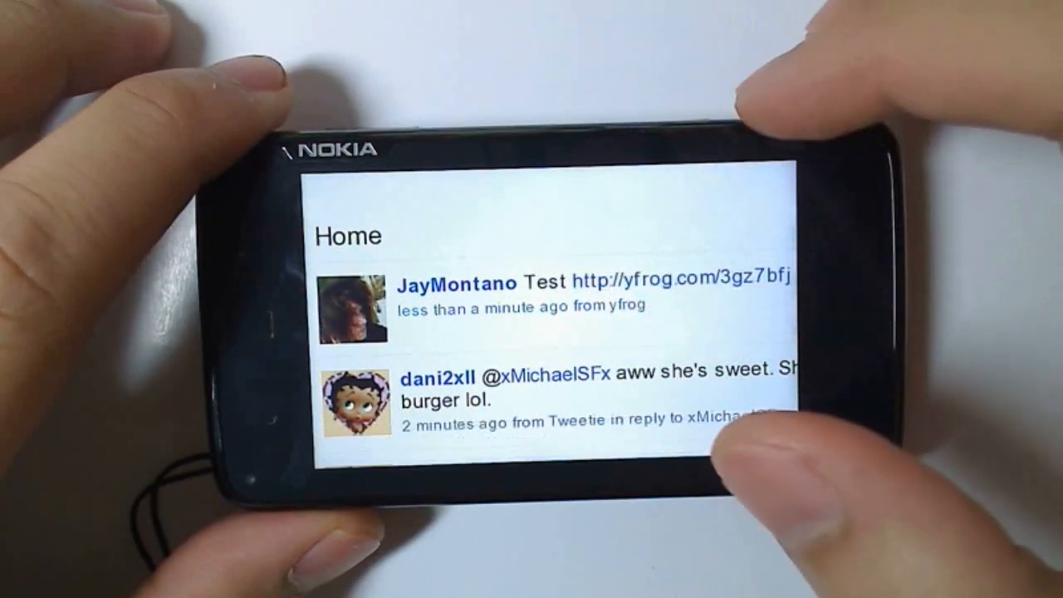
# Check the newest Test tweet with its yfrog link on the Twitter home timeline.
pyautogui.click(678, 277)
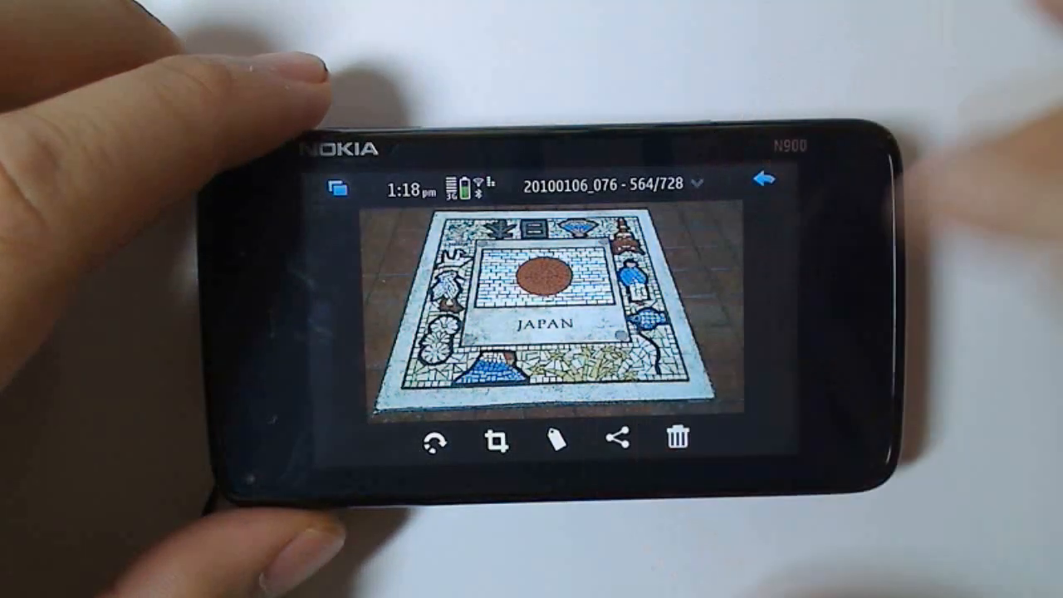
pyautogui.click(623, 439)
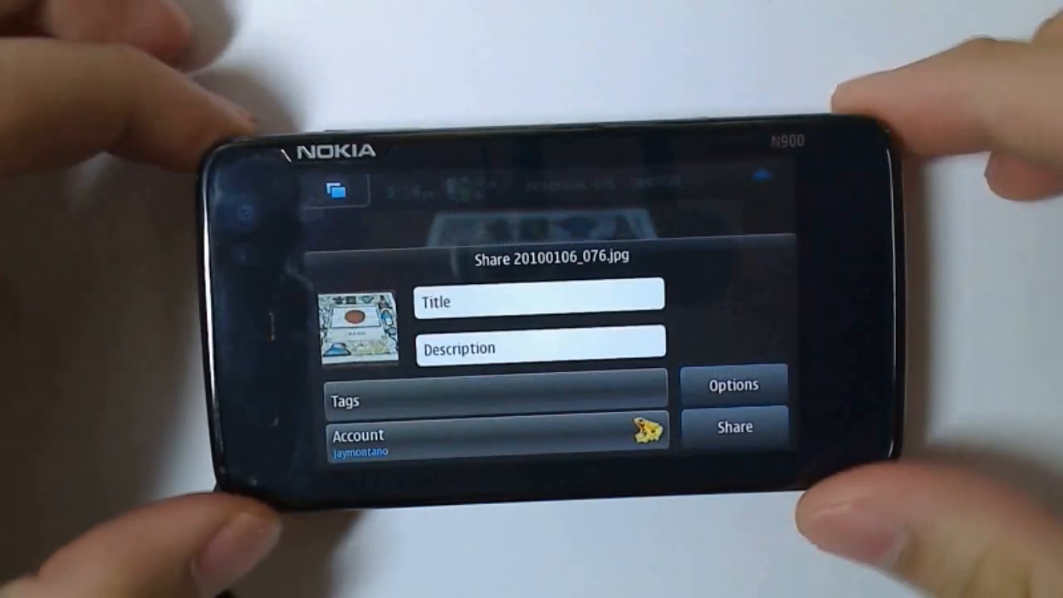
pyautogui.click(540, 296)
pyautogui.write('Test')
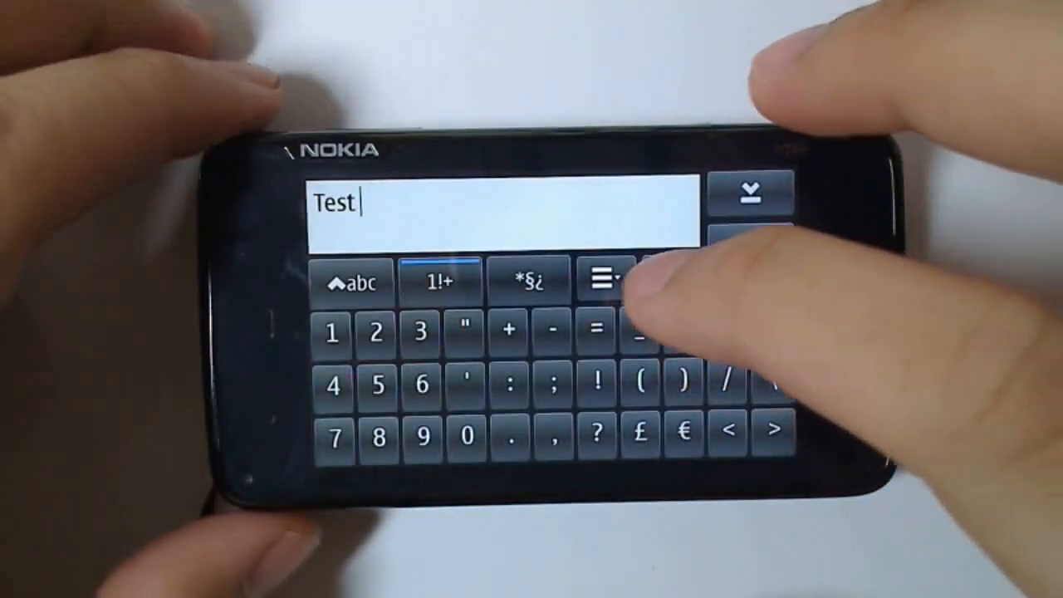
pyautogui.click(526, 279)
pyautogui.write(' #test @test')
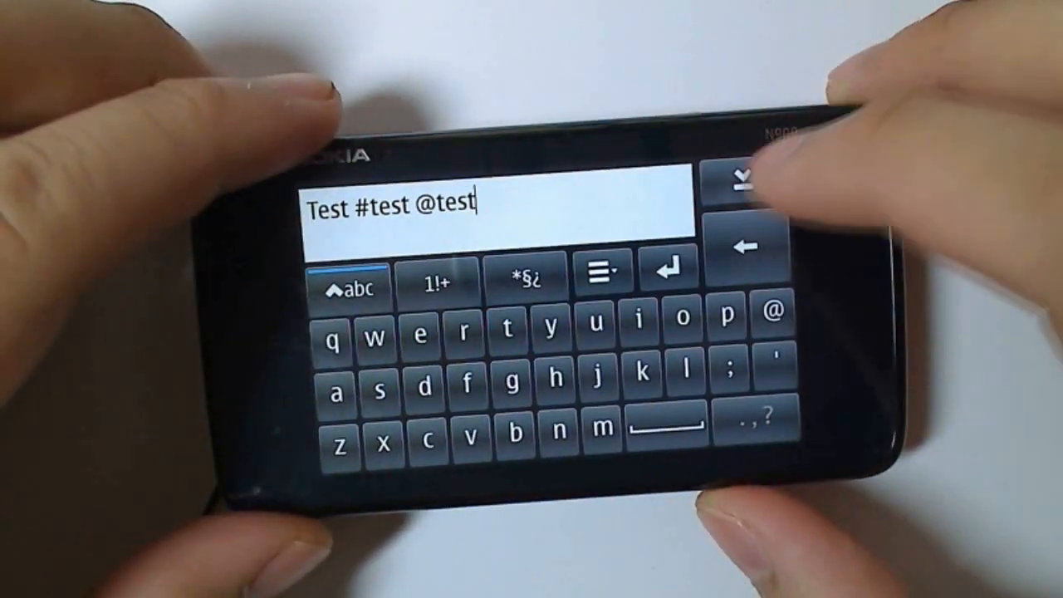
pyautogui.click(738, 180)
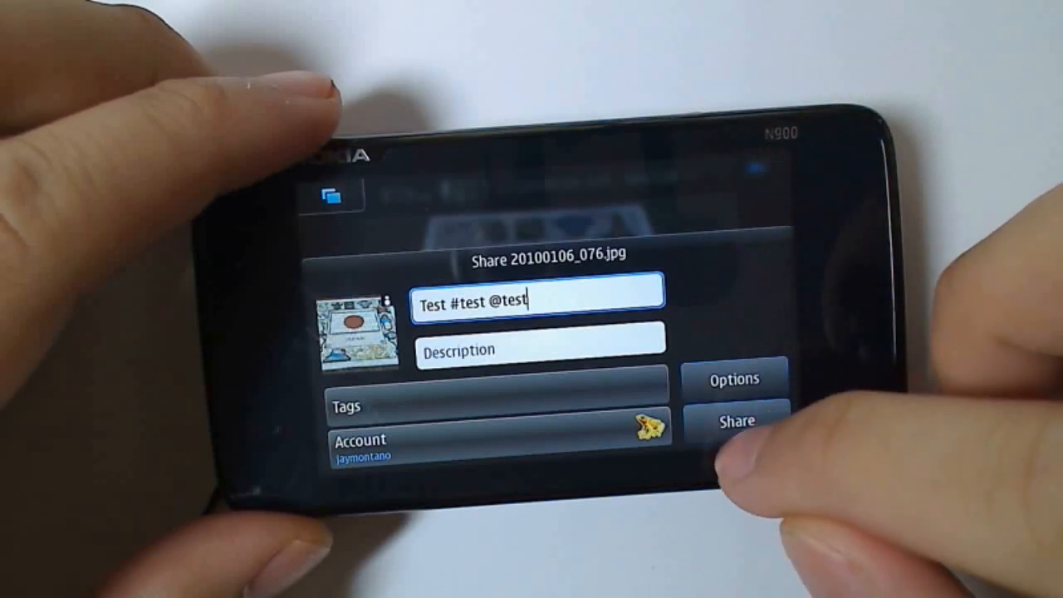
pyautogui.click(734, 421)
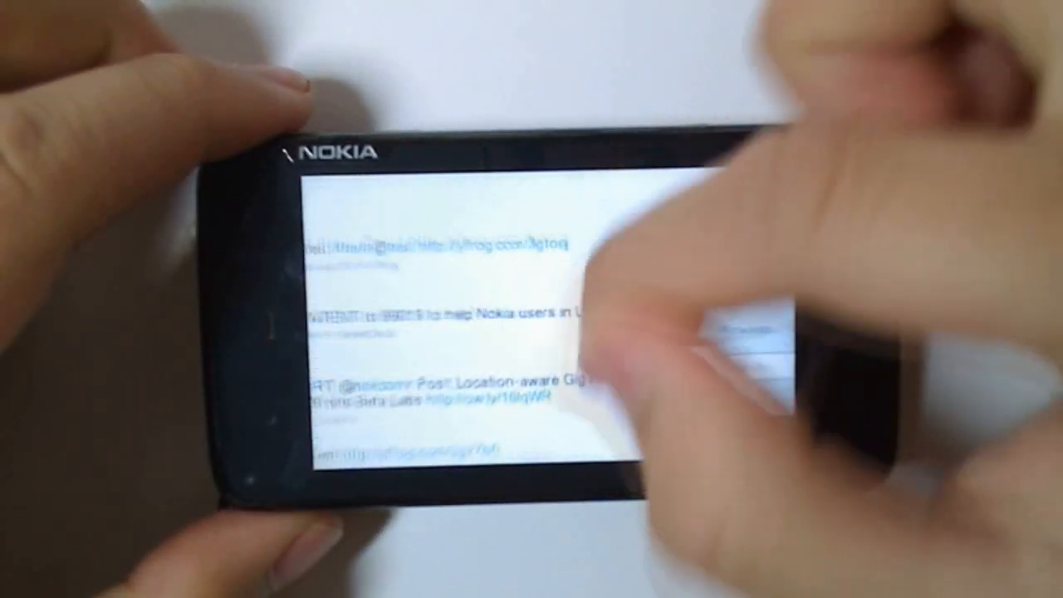
# Scroll the Twitter timeline listing the tweets with yfrog links.
pyautogui.scroll(-3)
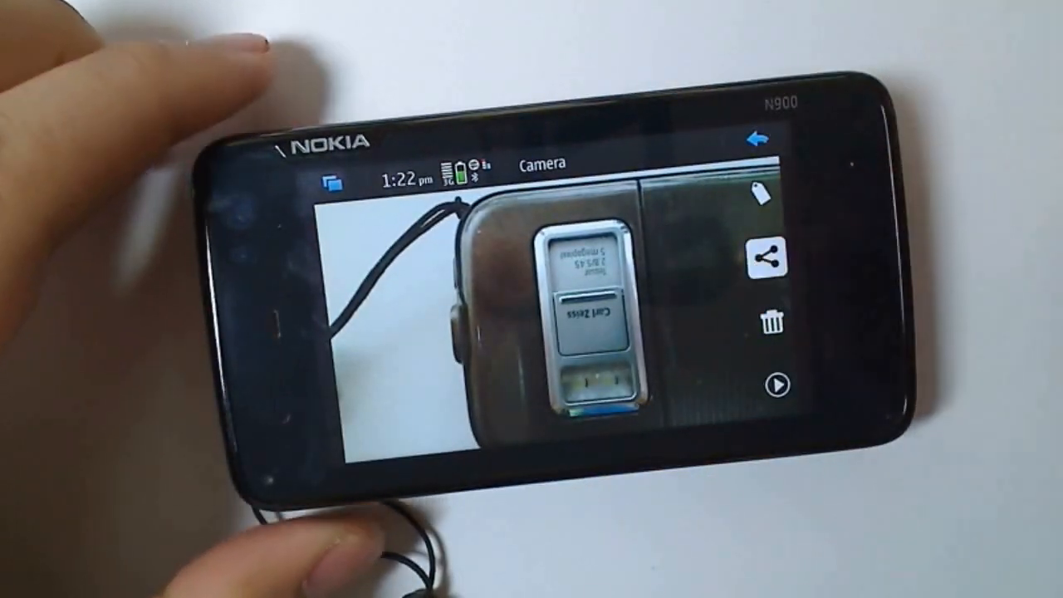
# Share the recorded video via service with YouTube as the upload account and go to its title.
pyautogui.click(768, 262)
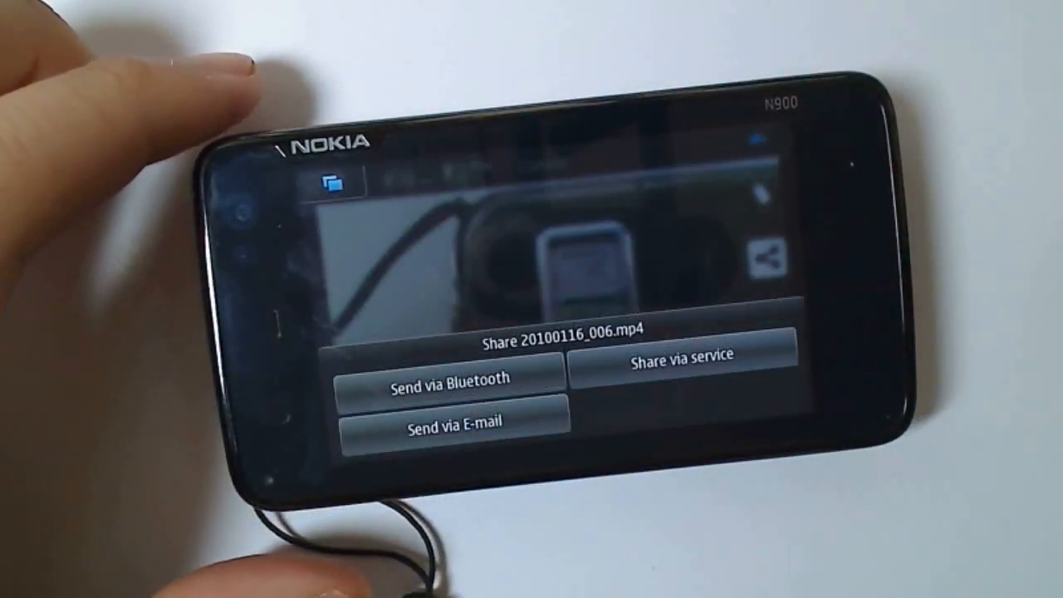
pyautogui.click(683, 357)
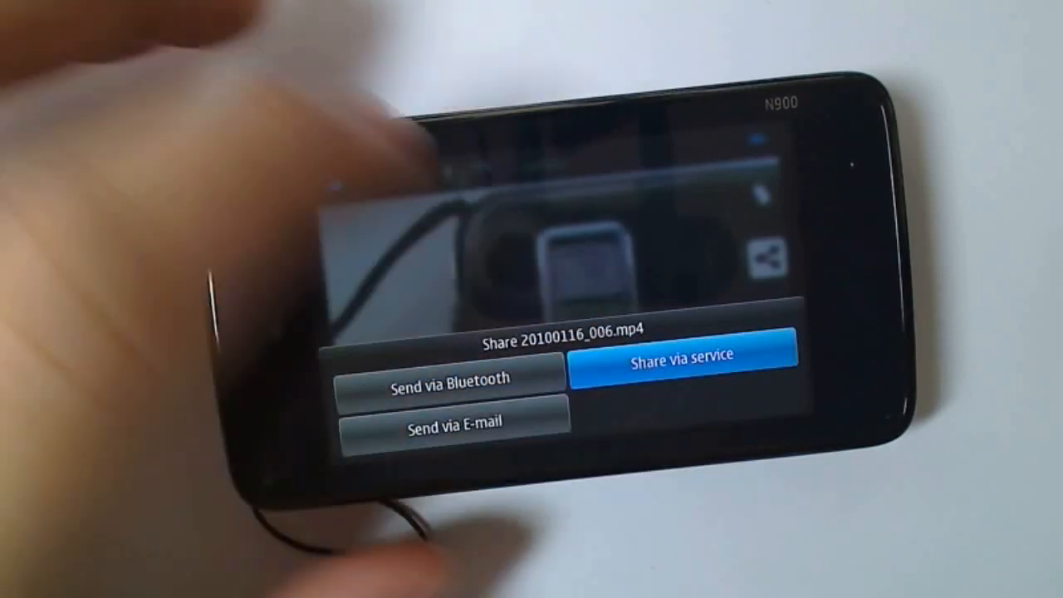
pyautogui.click(685, 358)
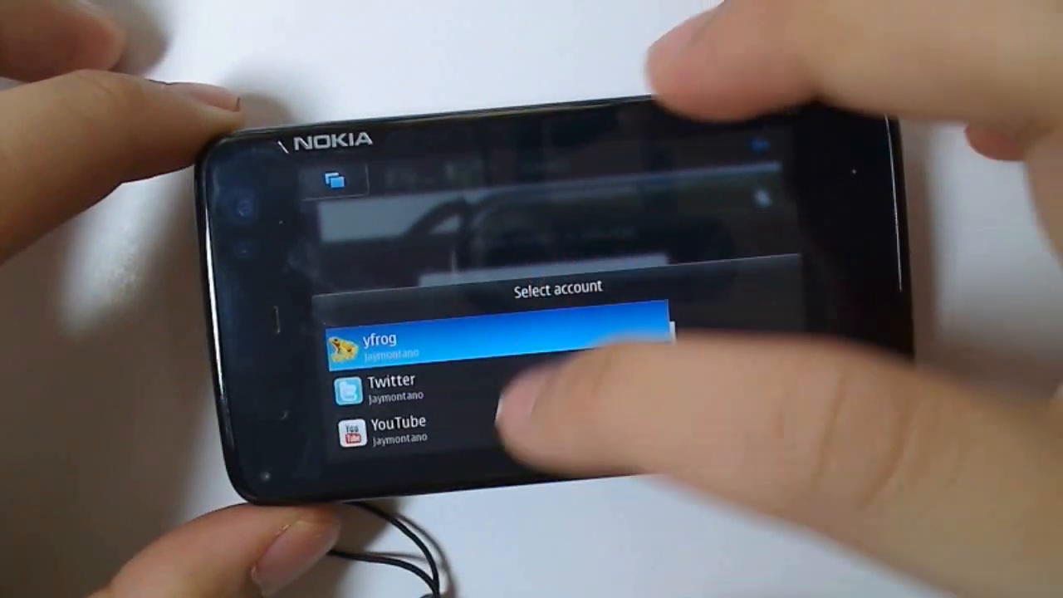
pyautogui.click(386, 429)
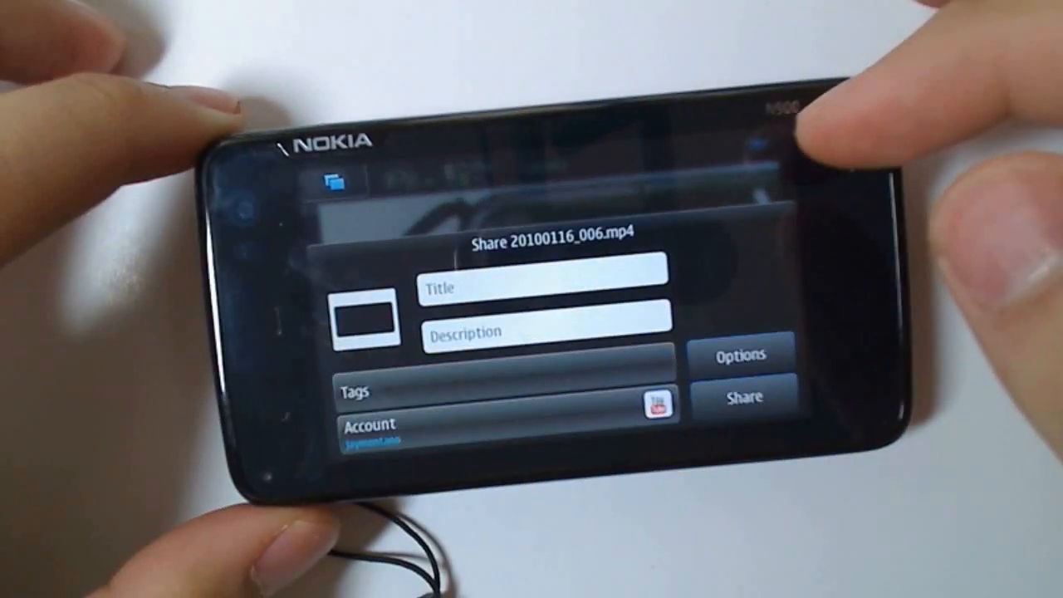
pyautogui.click(547, 286)
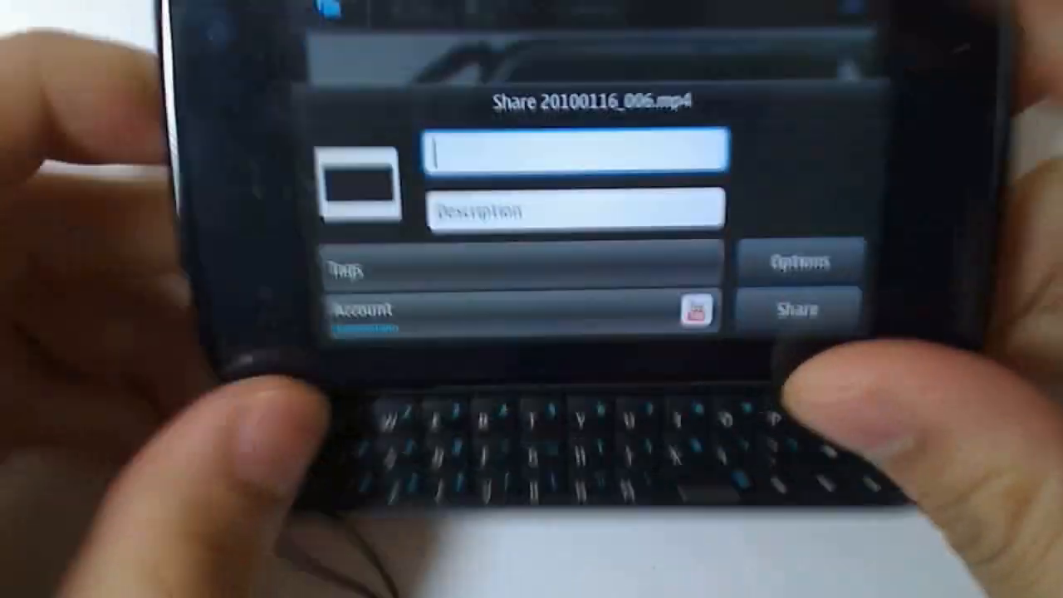
# Fill title 'Test upload via N900', description 'Testing on n900', tag 'Test', and upload to YouTube.
pyautogui.write('Test upload via N900')
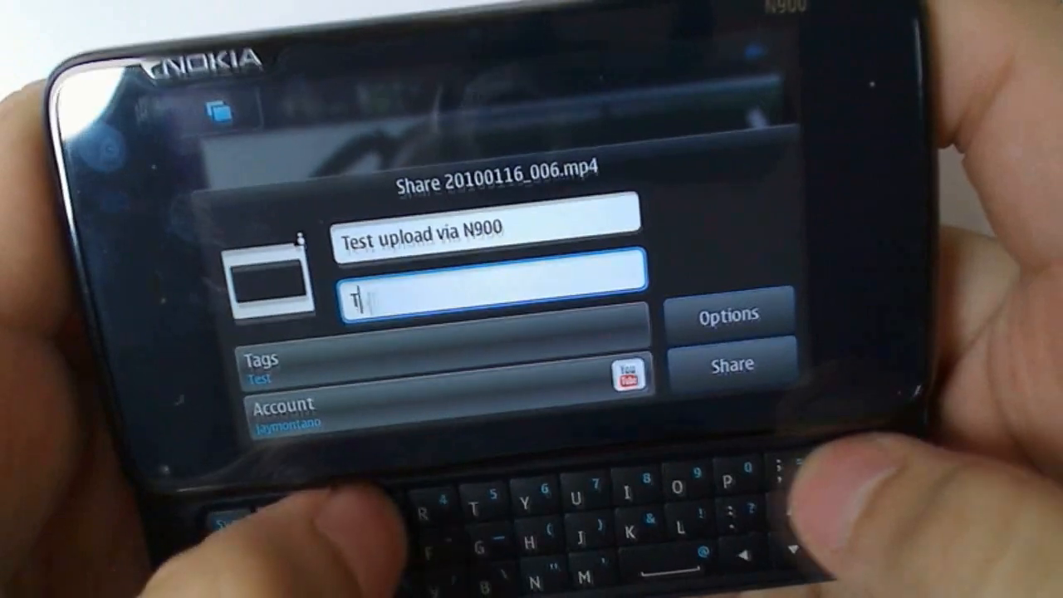
pyautogui.write('esting o')
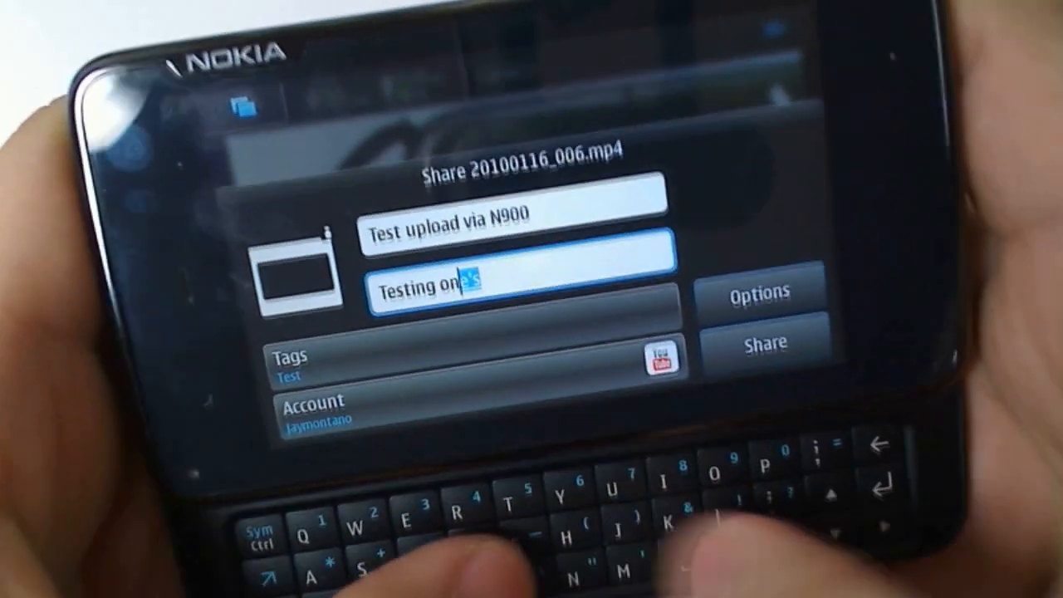
pyautogui.write('n900')
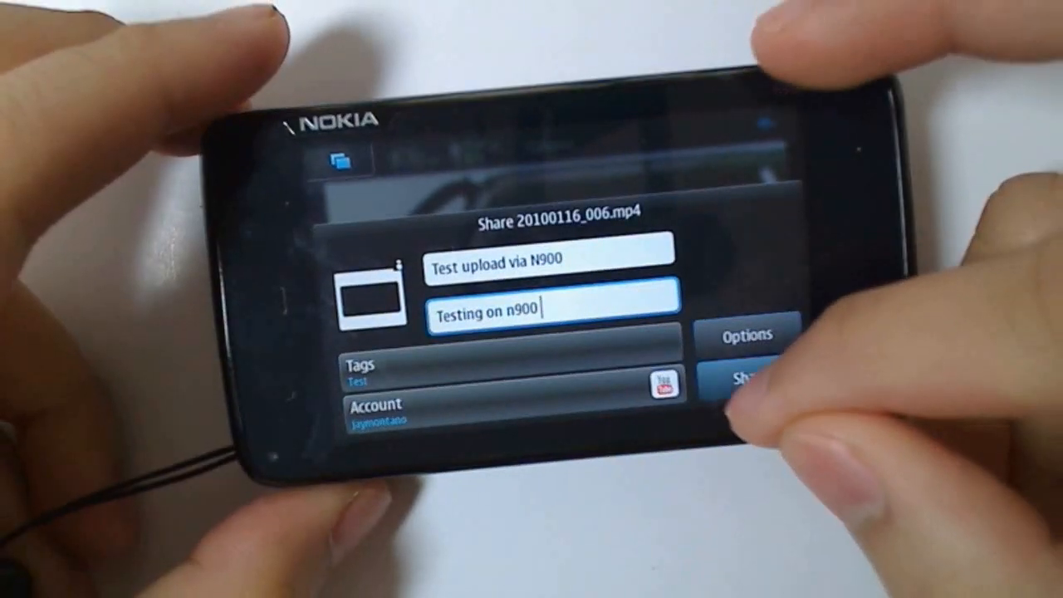
pyautogui.click(745, 375)
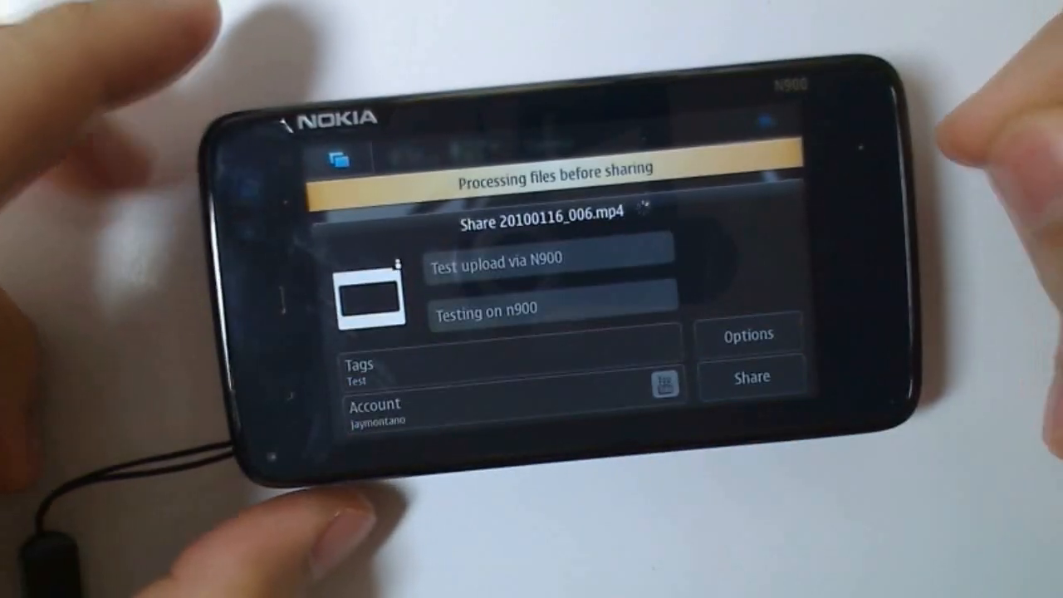